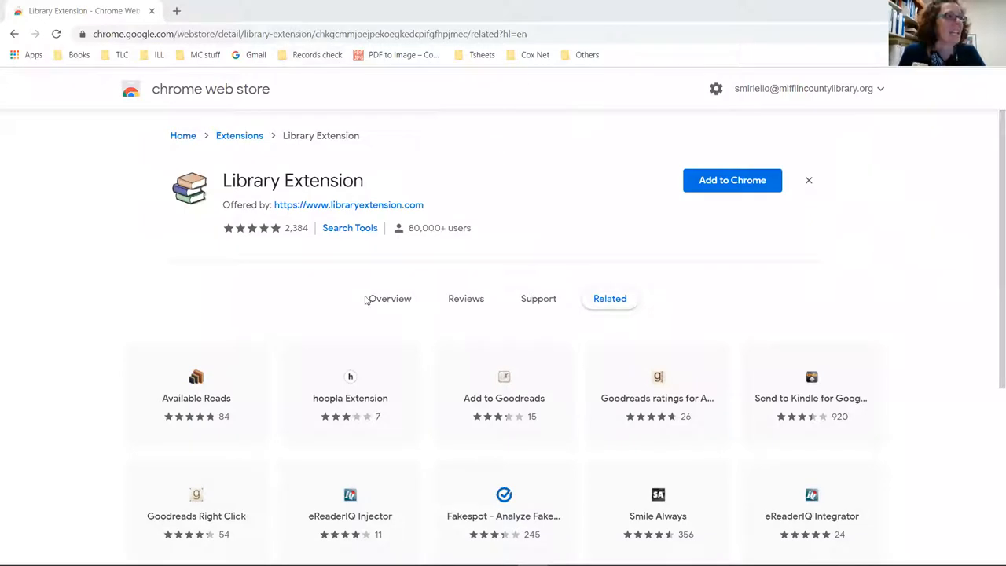
{"action": "mouse_move", "coordinate": [551, 267]}
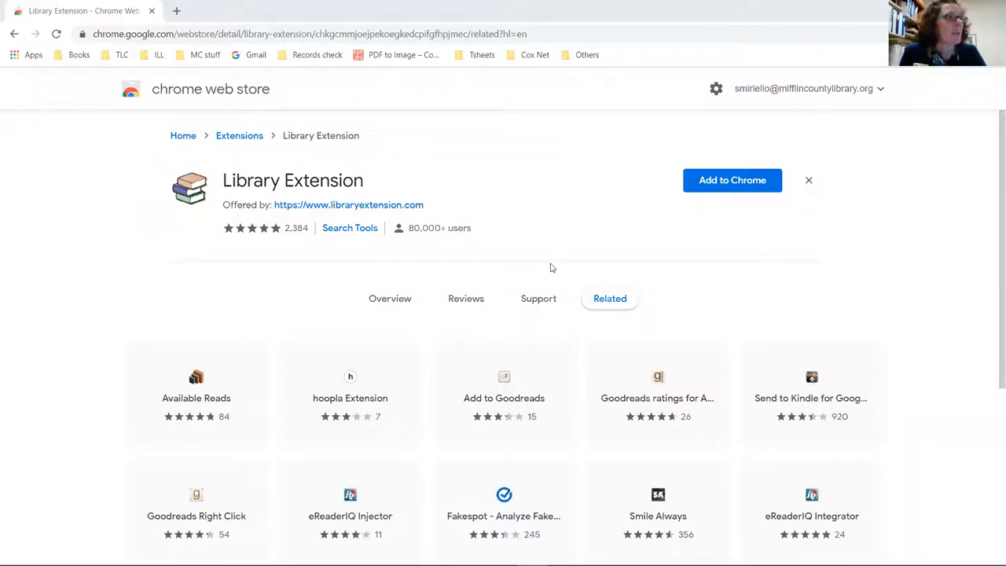
{"action": "mouse_move", "coordinate": [504, 238]}
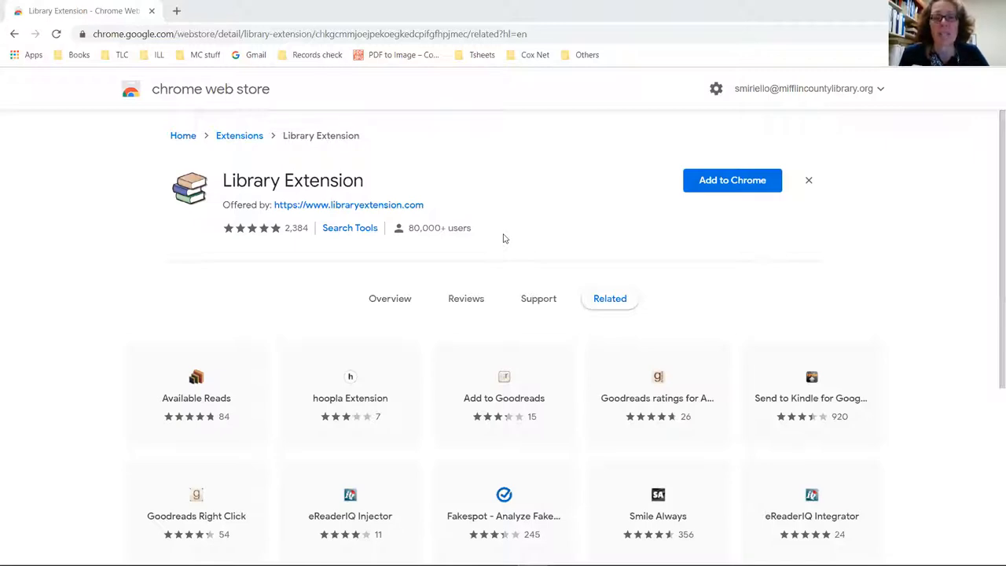
{"action": "mouse_move", "coordinate": [516, 222]}
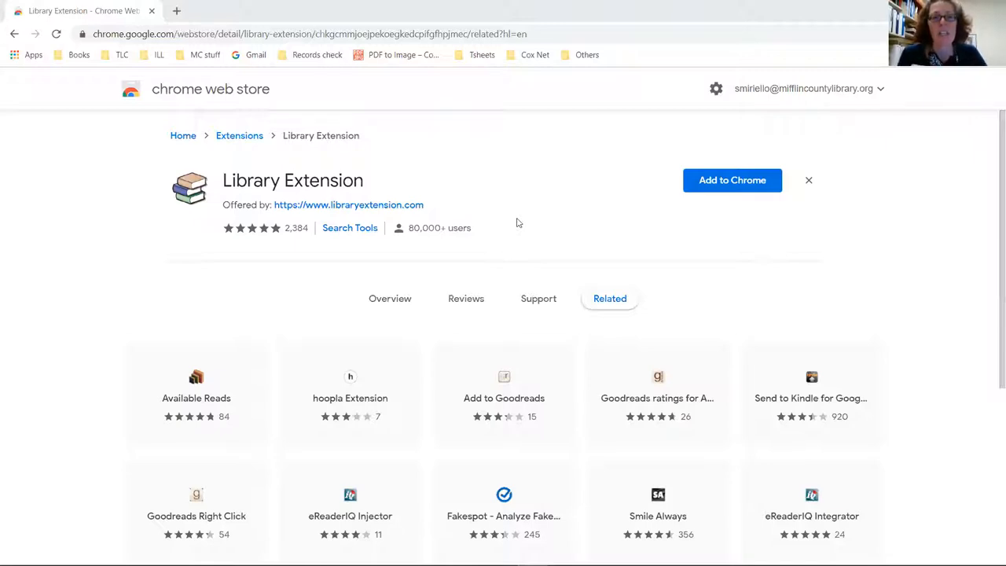
{"action": "mouse_move", "coordinate": [550, 225]}
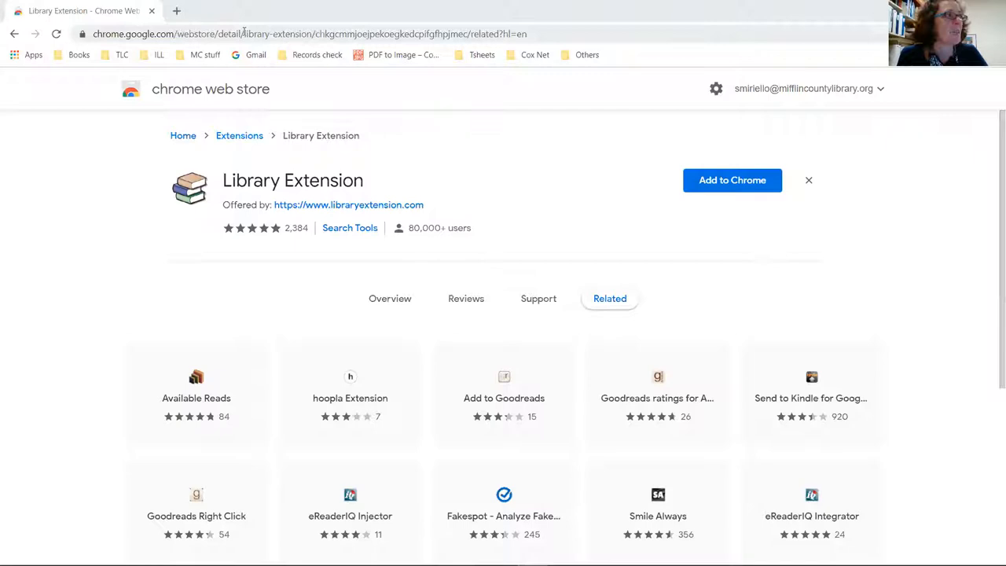
Search Google for 'library extension chrome' and open the Library Extension Web Store result
{"action": "left_click", "coordinate": [322, 33]}
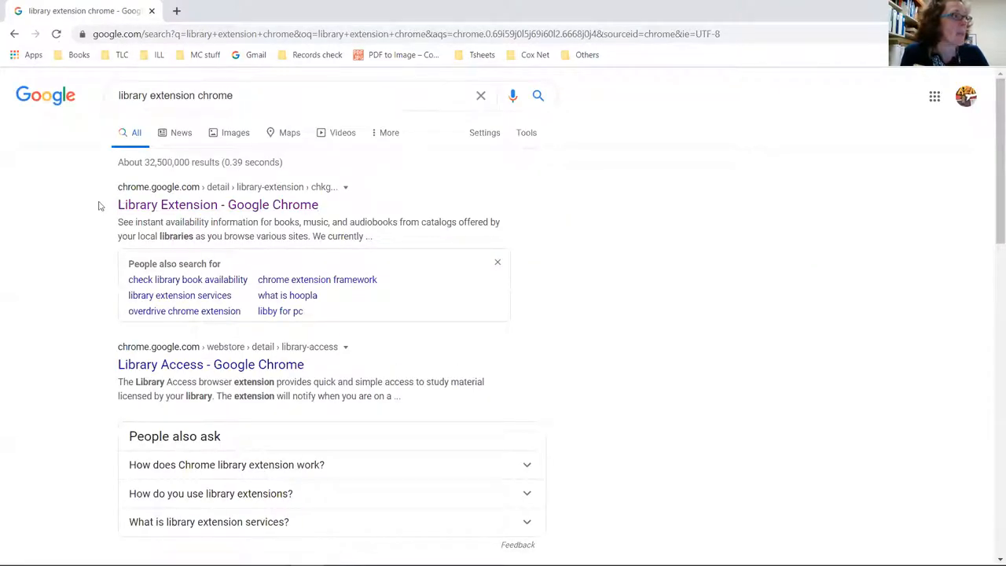
{"action": "left_click", "coordinate": [217, 204]}
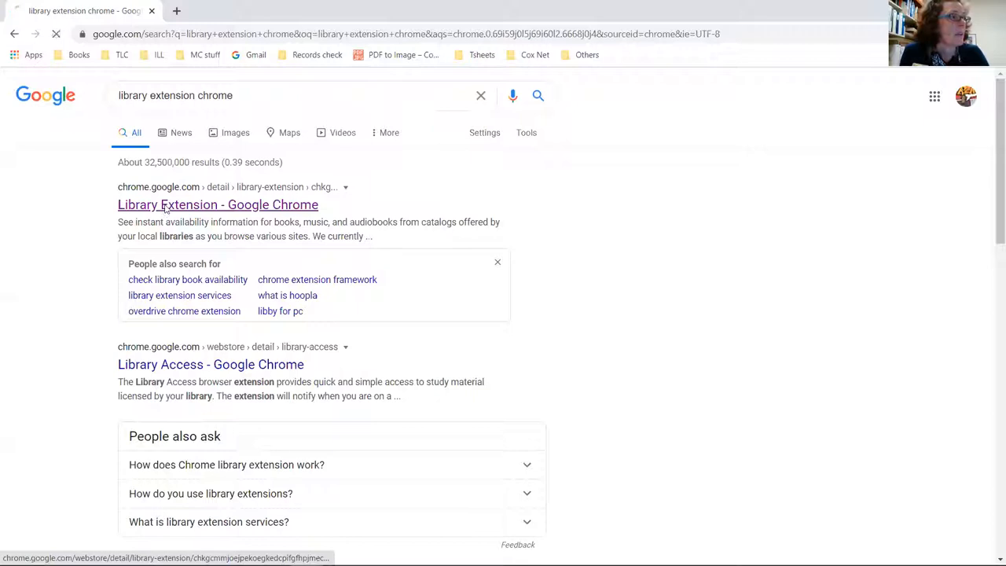
{"action": "left_click", "coordinate": [217, 204]}
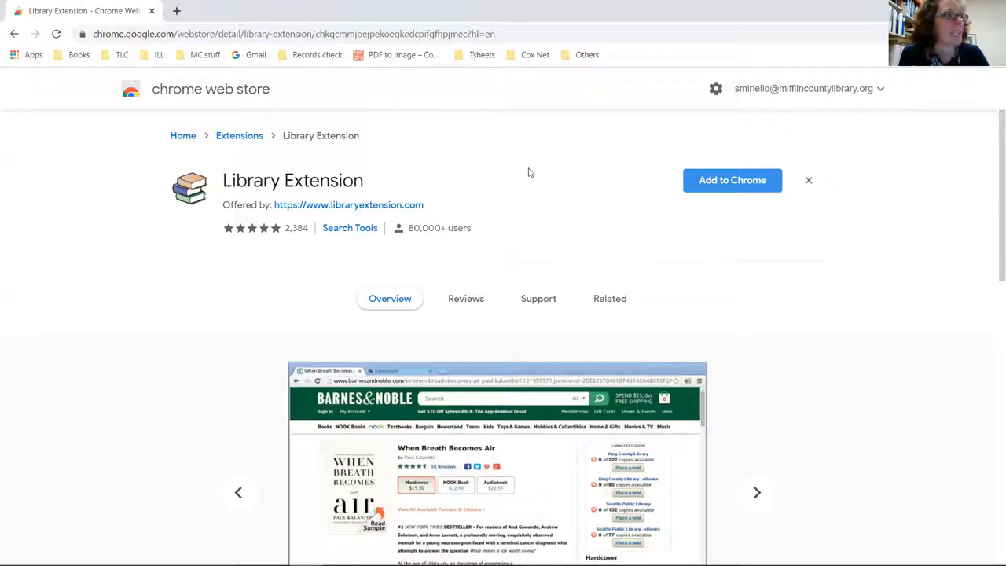
Add the Library Extension to Chrome and confirm the installation
{"action": "left_click", "coordinate": [756, 492]}
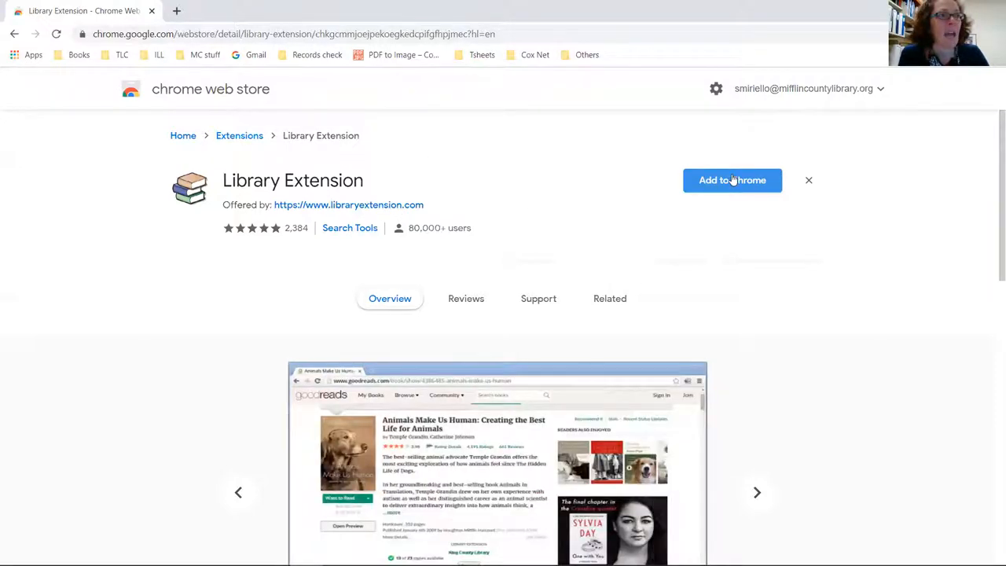
{"action": "left_click", "coordinate": [731, 180]}
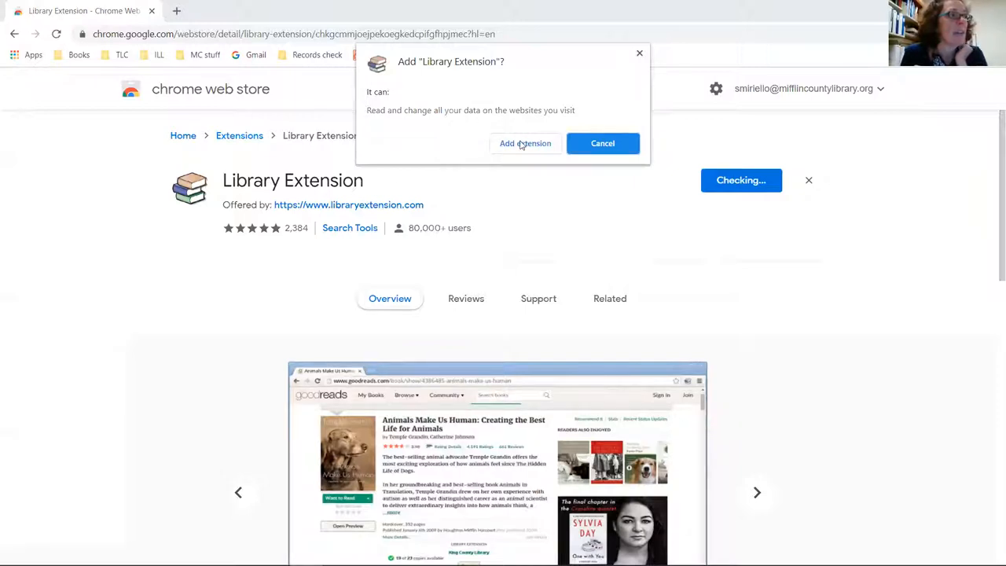
{"action": "left_click", "coordinate": [524, 143]}
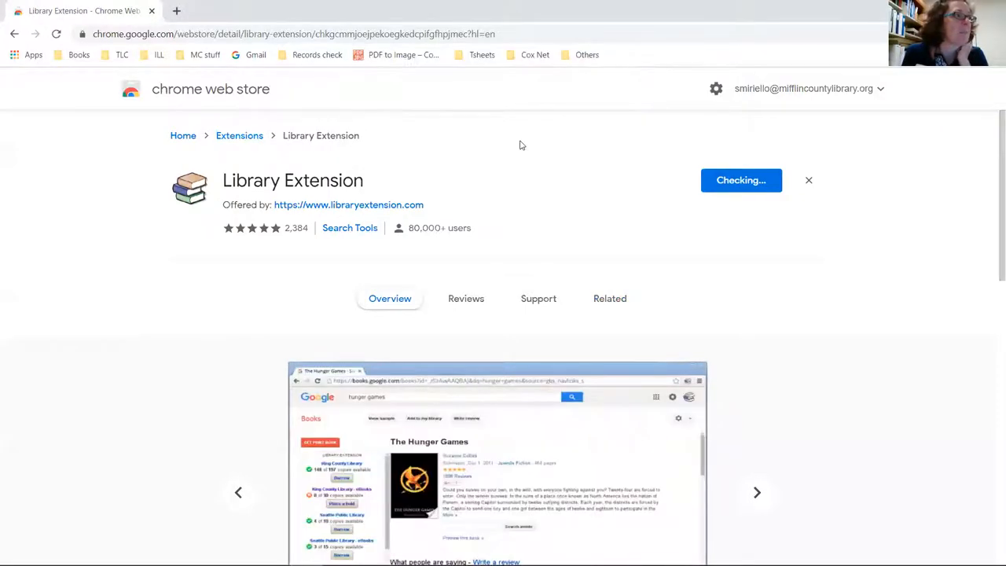
{"action": "left_click", "coordinate": [610, 298]}
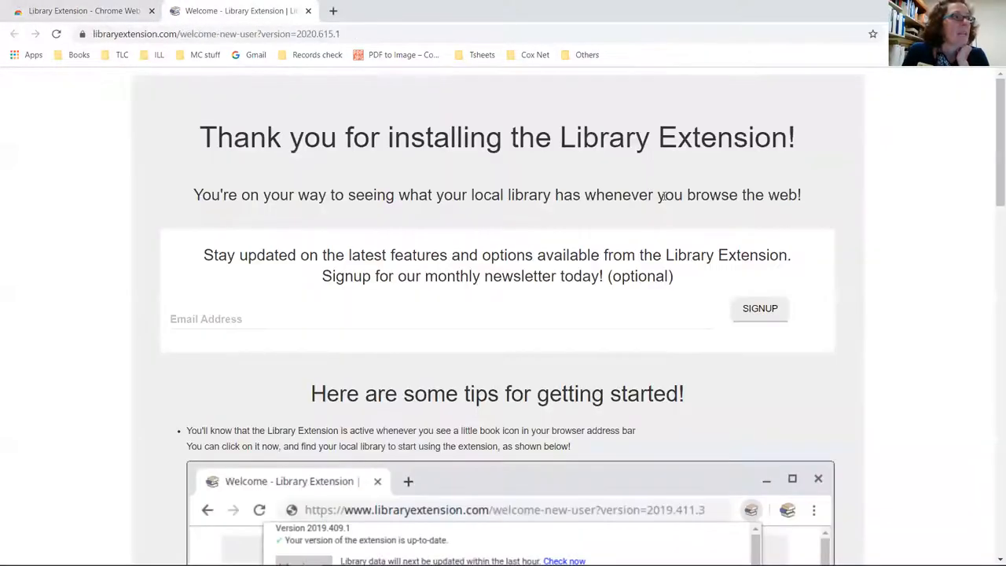
{"action": "mouse_move", "coordinate": [587, 126]}
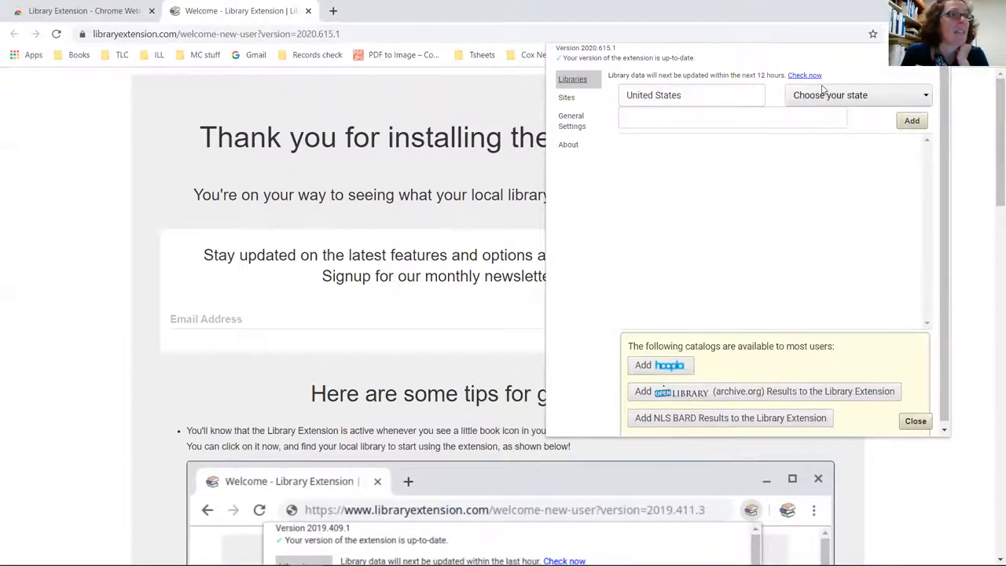
Select Pennsylvania as the state and Mifflin County Library from the library list
{"action": "left_click", "coordinate": [857, 94]}
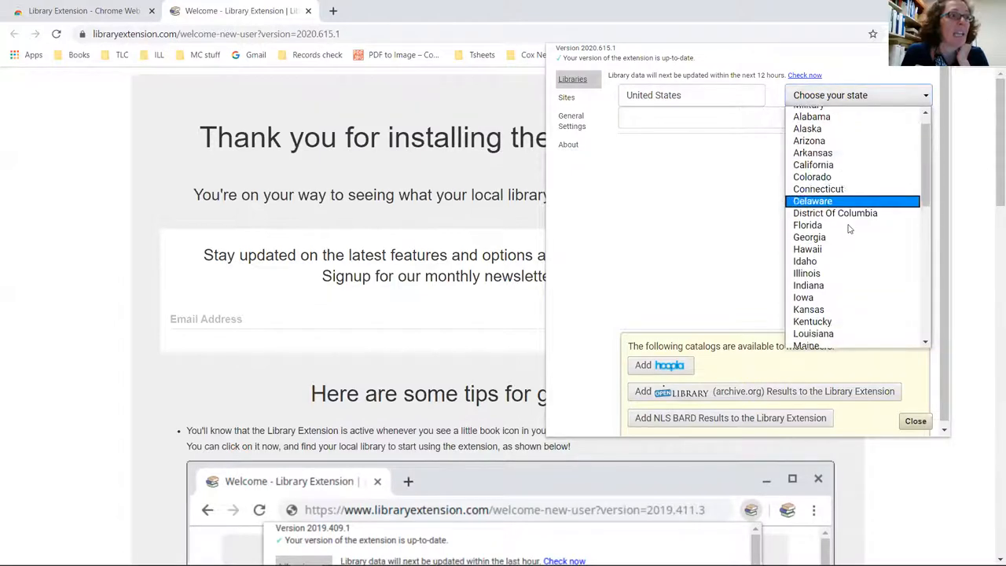
{"action": "scroll", "scroll_direction": "down", "scroll_amount": 3}
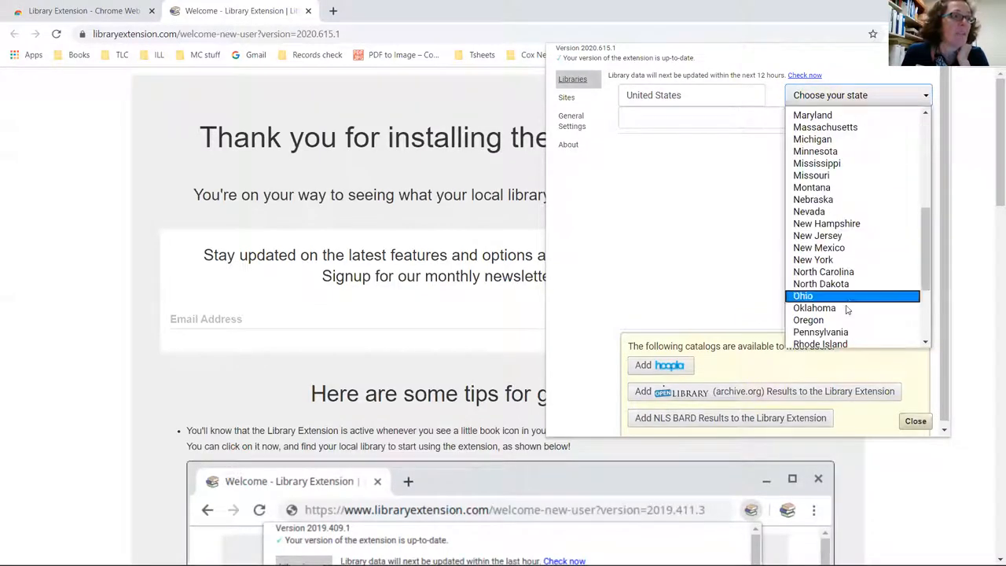
{"action": "left_click", "coordinate": [820, 332]}
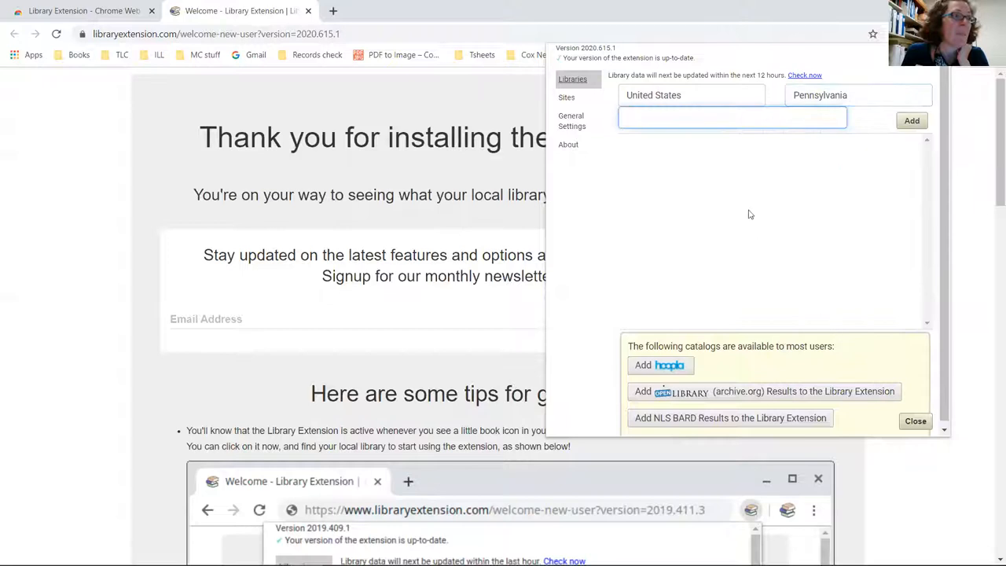
{"action": "left_click", "coordinate": [731, 117]}
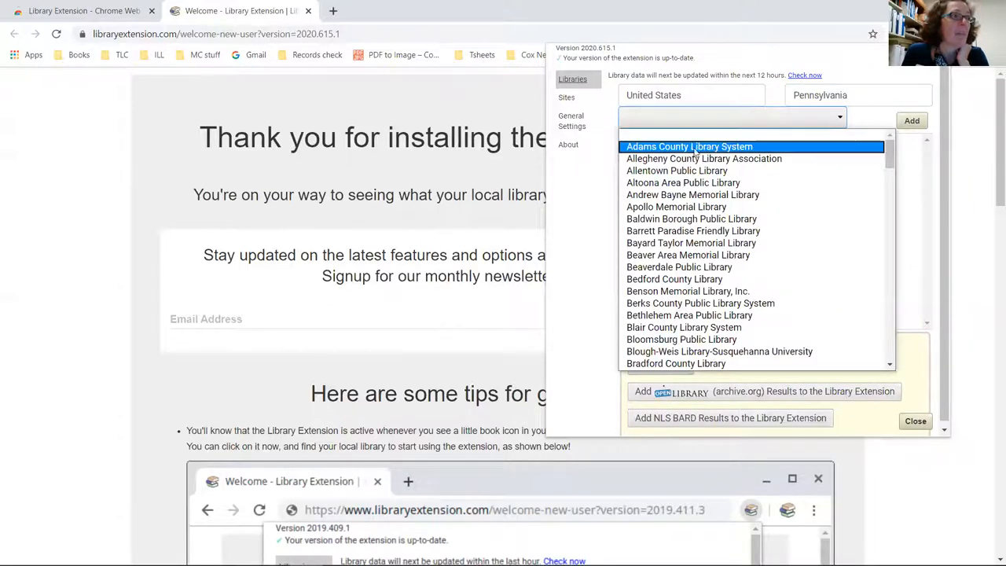
{"action": "mouse_move", "coordinate": [723, 146]}
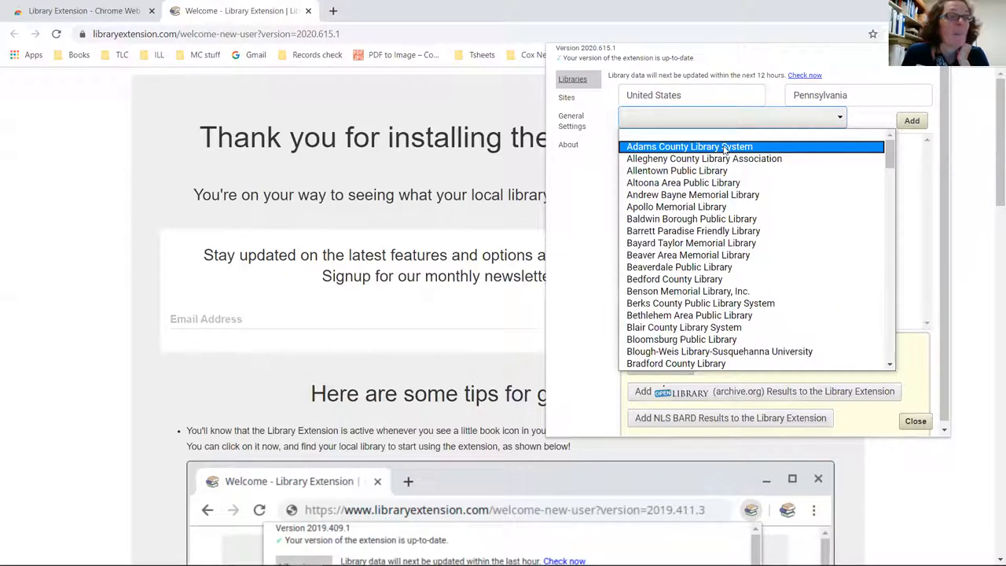
{"action": "mouse_move", "coordinate": [692, 194]}
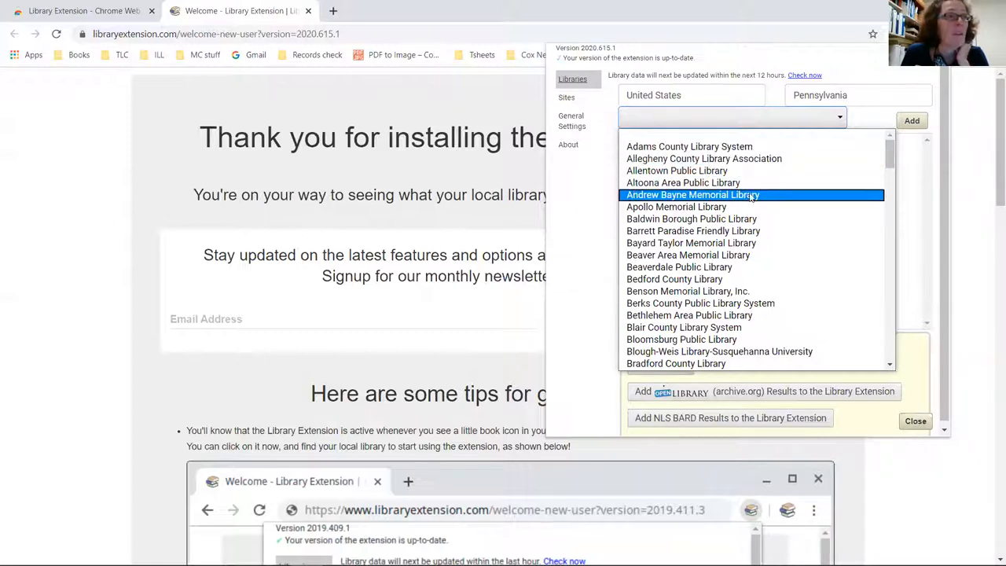
{"action": "scroll", "scroll_direction": "down", "scroll_amount": 3}
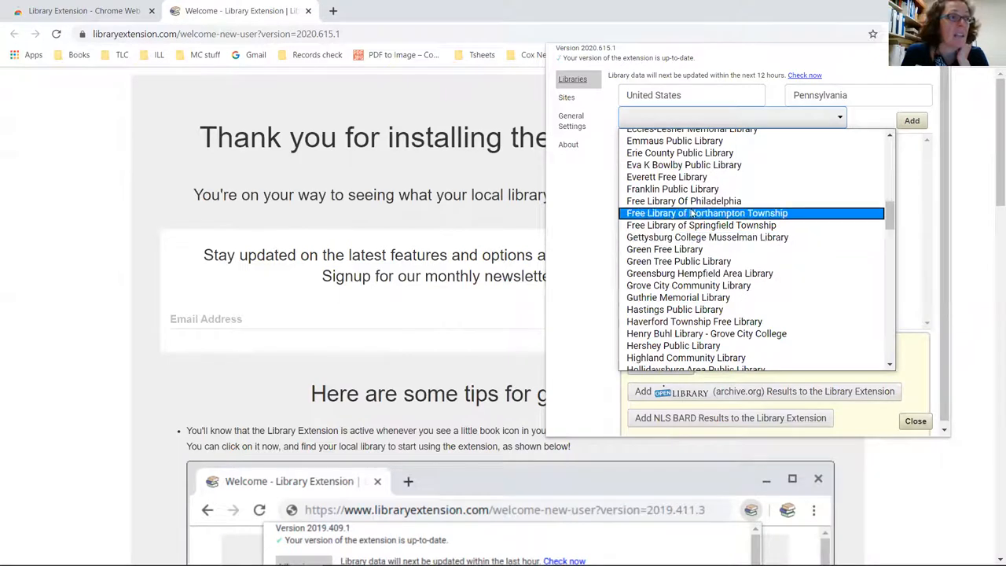
{"action": "mouse_move", "coordinate": [691, 200]}
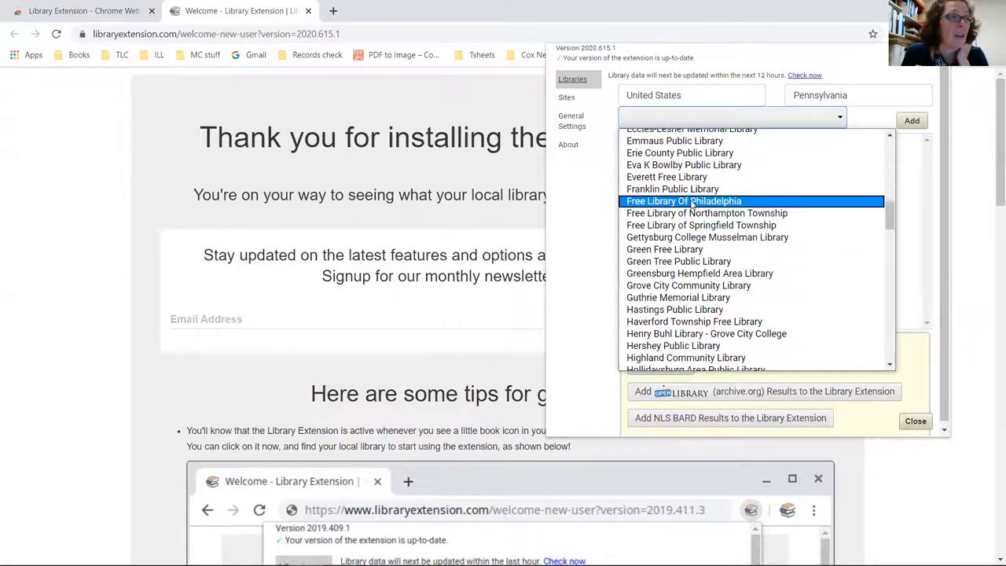
{"action": "scroll", "scroll_direction": "down", "scroll_amount": 3}
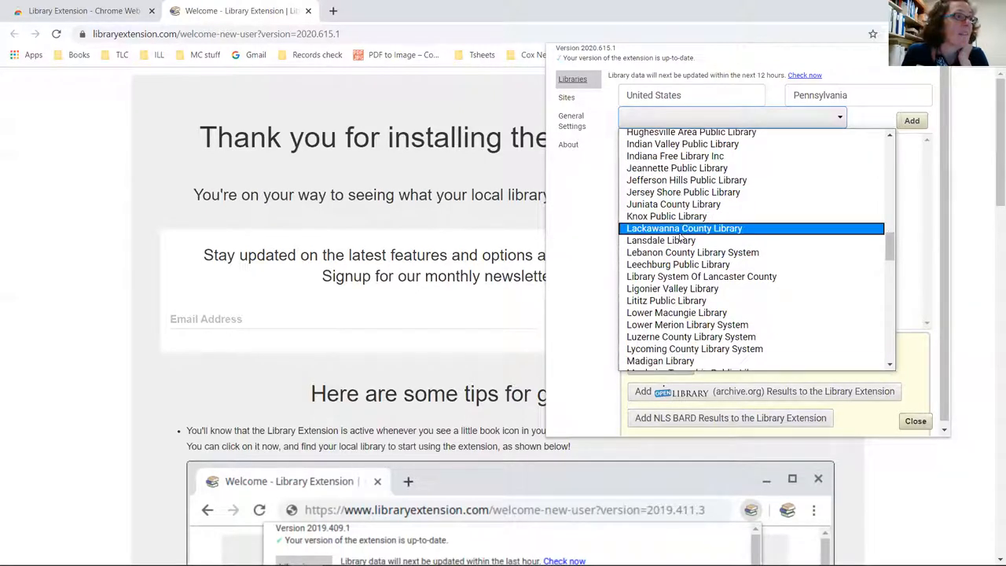
{"action": "scroll", "scroll_direction": "down", "scroll_amount": 3}
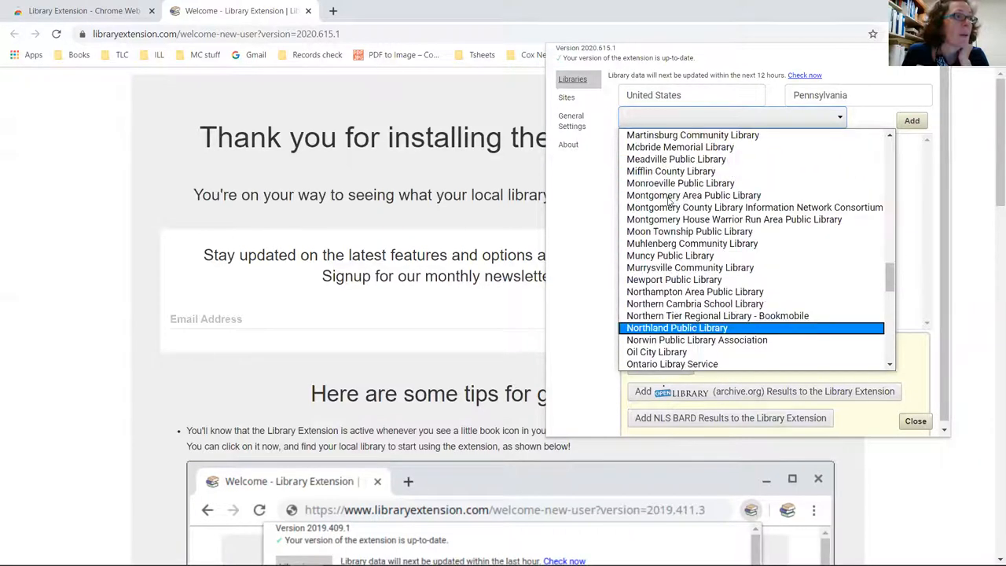
{"action": "mouse_move", "coordinate": [670, 176]}
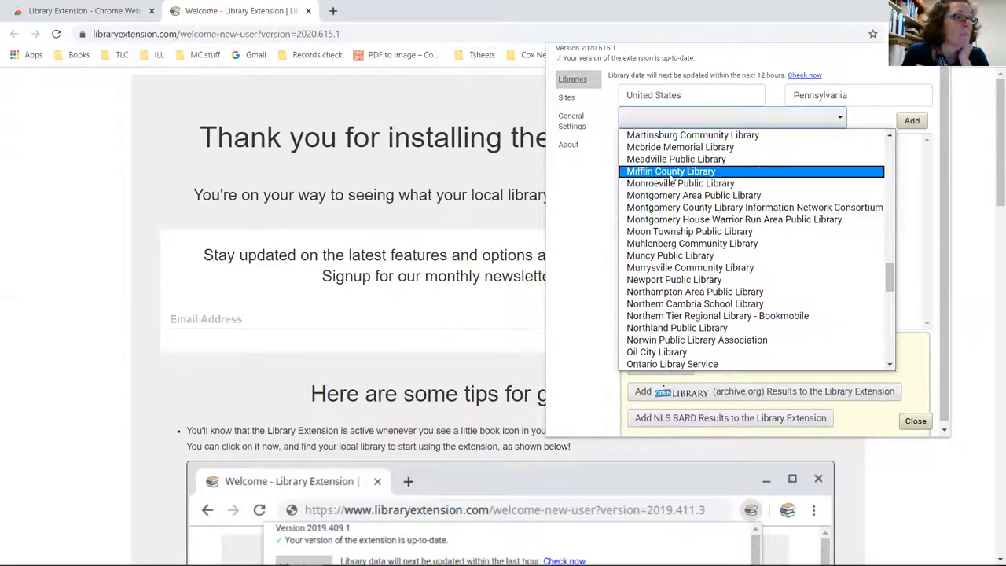
{"action": "left_click", "coordinate": [669, 171]}
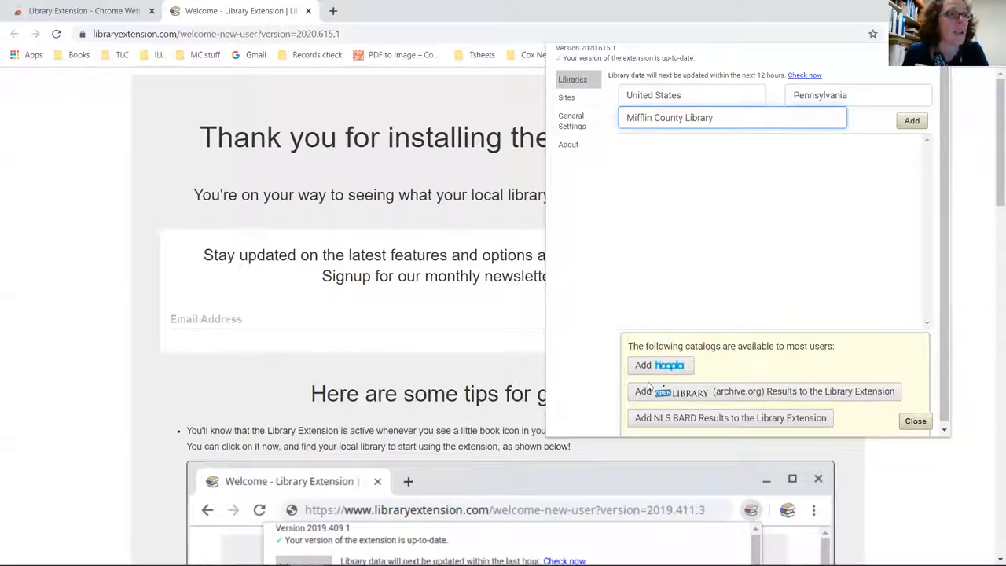
{"action": "mouse_move", "coordinate": [912, 120]}
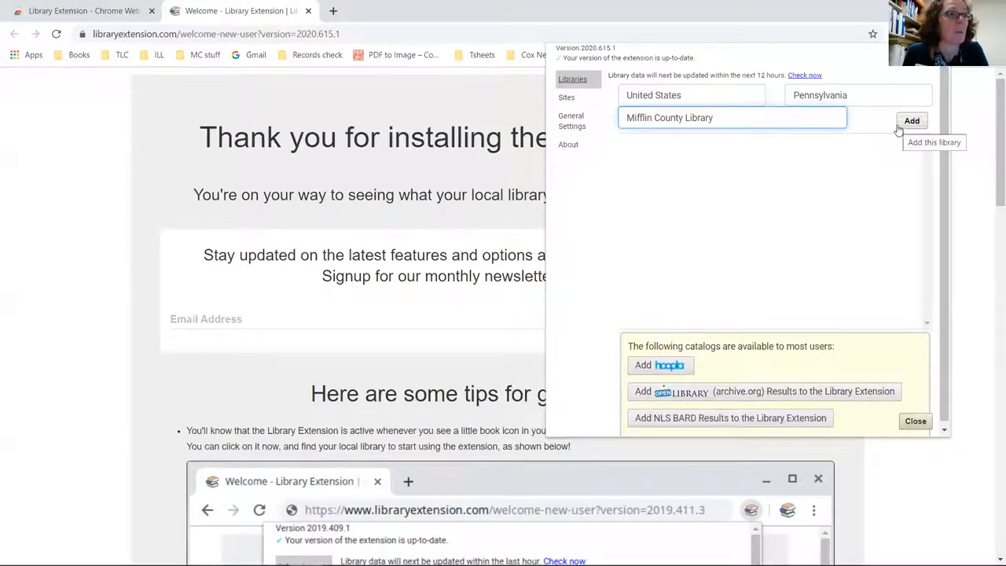
Add Mifflin County Library with its Main and Overdrive catalogs, then close settings
{"action": "left_click", "coordinate": [911, 120]}
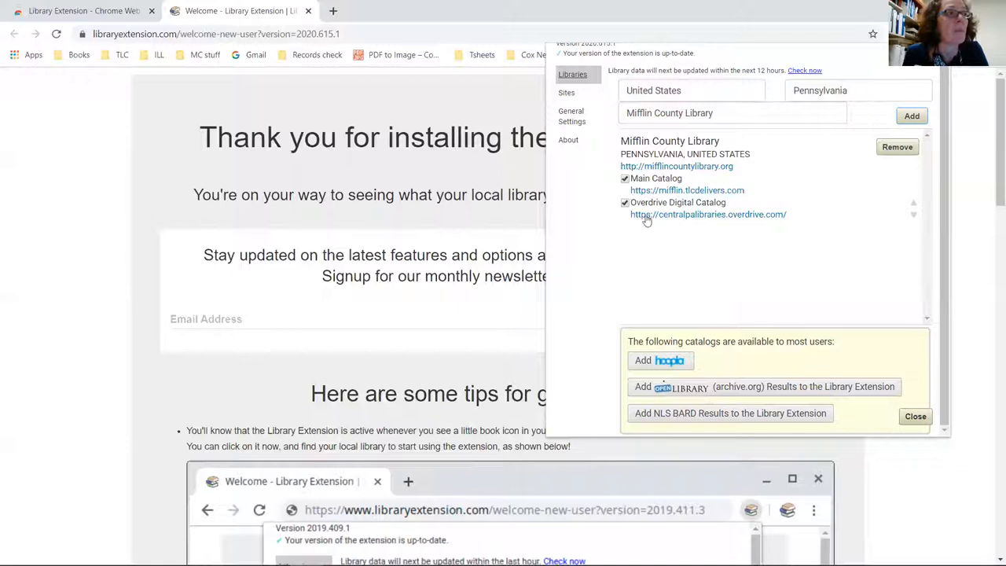
{"action": "mouse_move", "coordinate": [709, 222]}
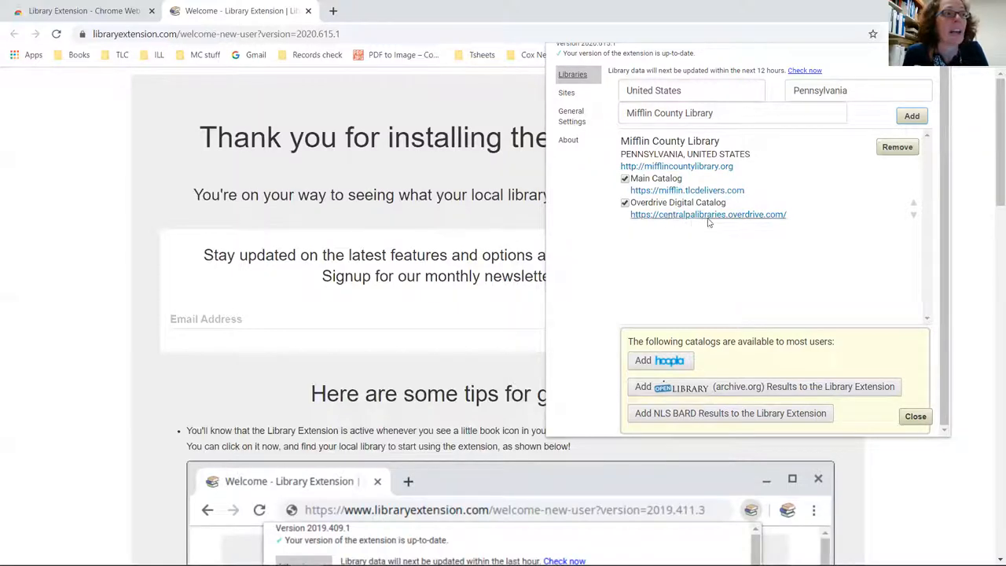
{"action": "mouse_move", "coordinate": [666, 218]}
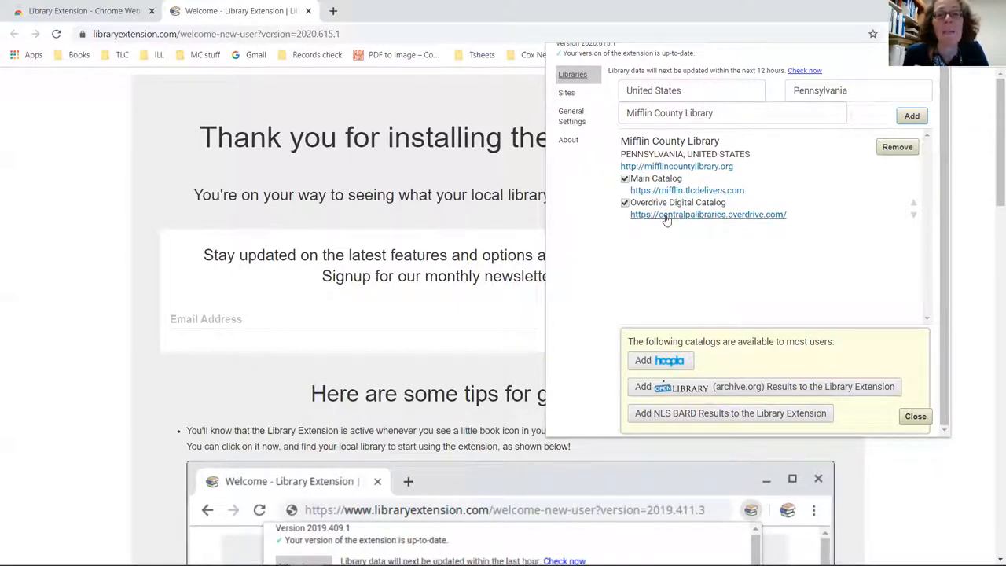
{"action": "mouse_move", "coordinate": [825, 209]}
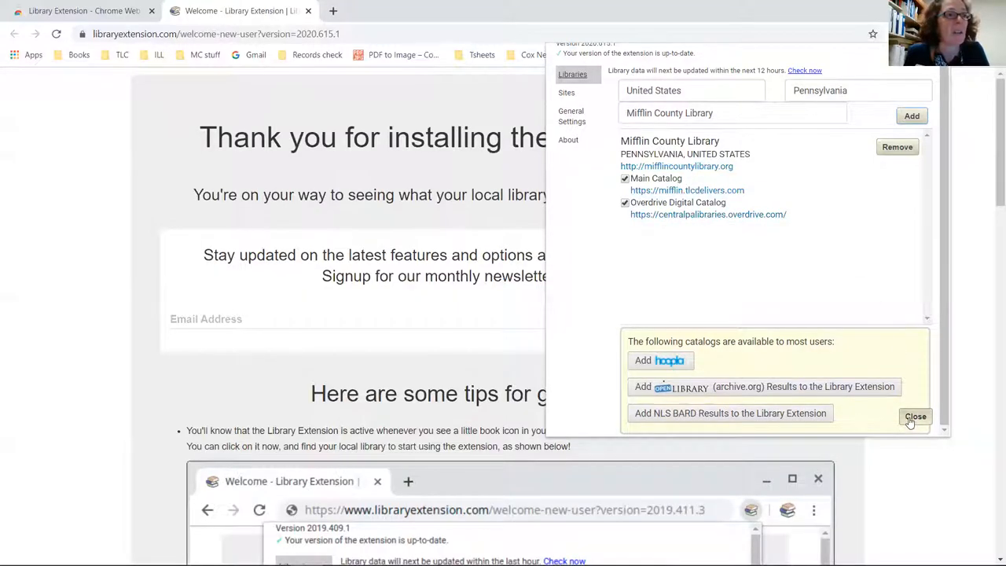
{"action": "left_click", "coordinate": [915, 416]}
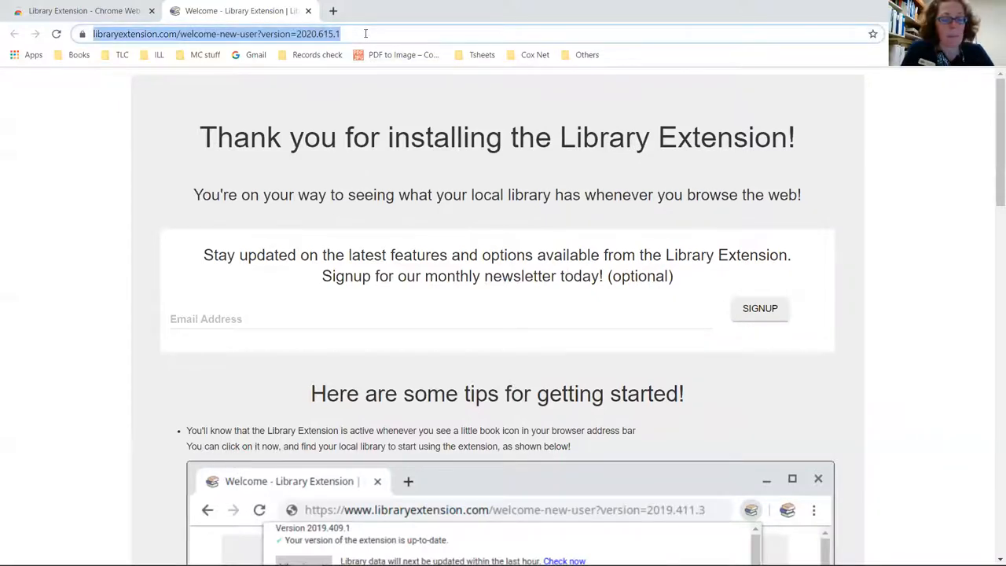
Go to Amazon and open the Account & Lists overview page
{"action": "type", "text": "amazon.com/hz/wishlist/ls/23WBULCXZDWOH?"}
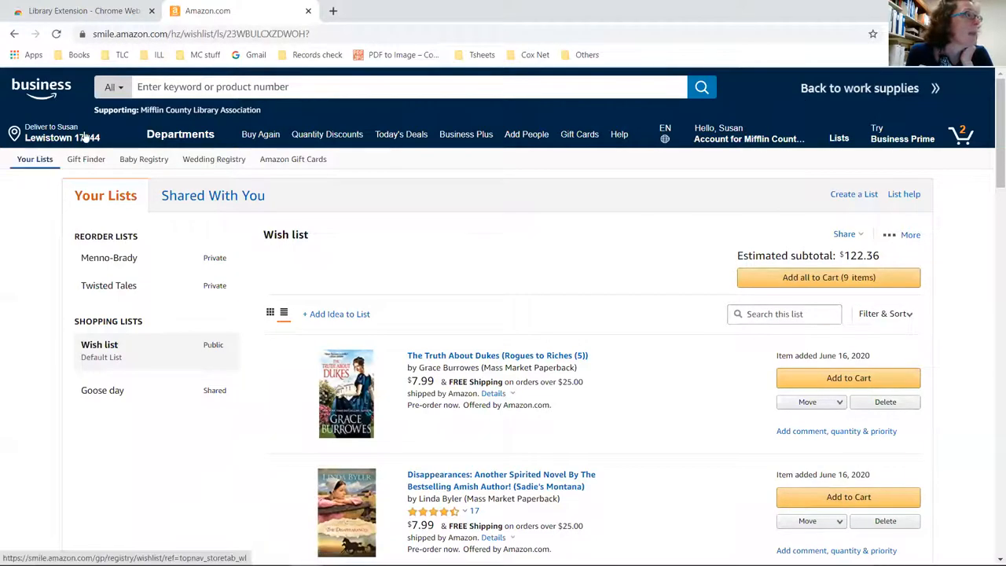
{"action": "left_click", "coordinate": [180, 134]}
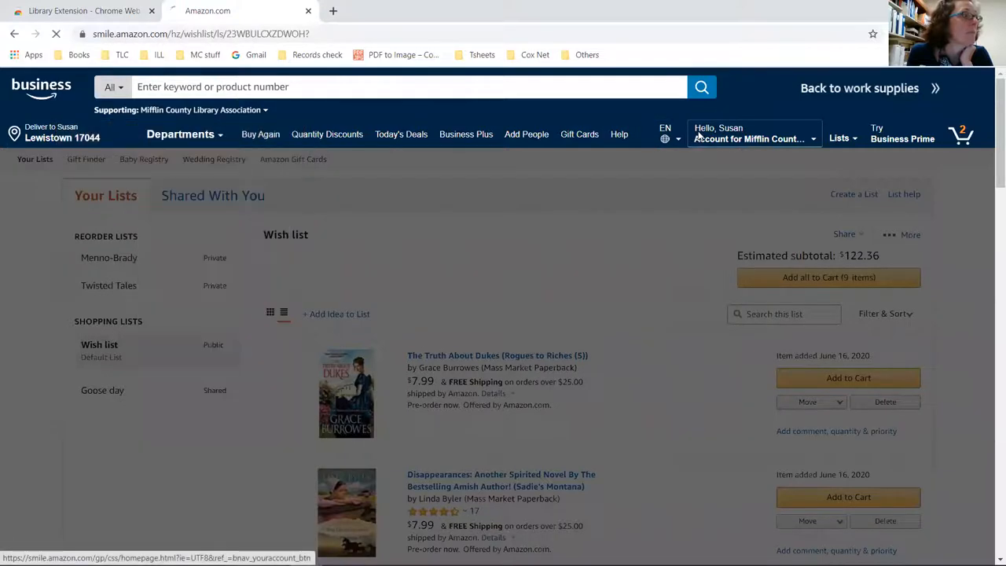
{"action": "left_click", "coordinate": [747, 133]}
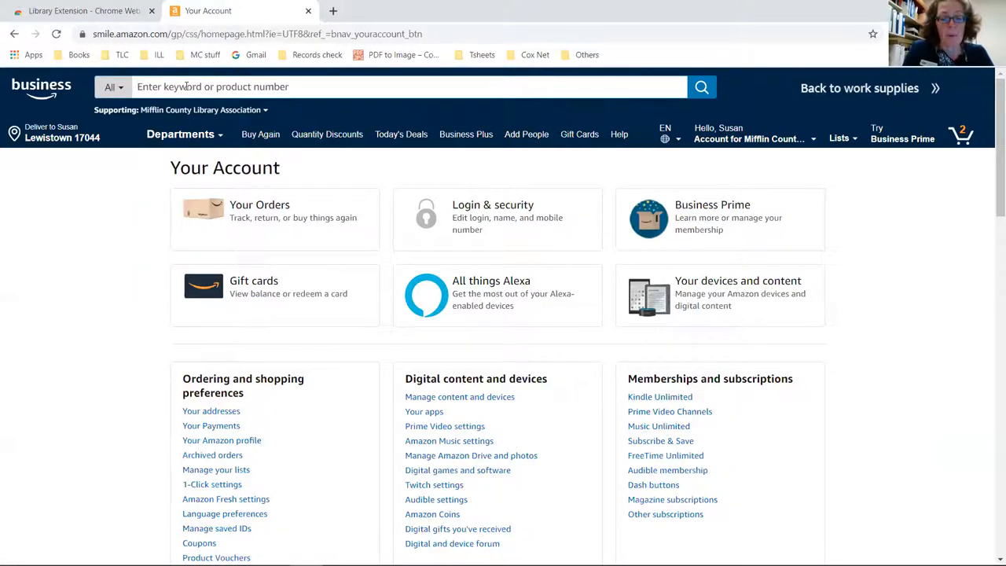
Search Amazon Books for 'harry potter' and open the Sorcerer's Stone result
{"action": "type", "text": "harry potter"}
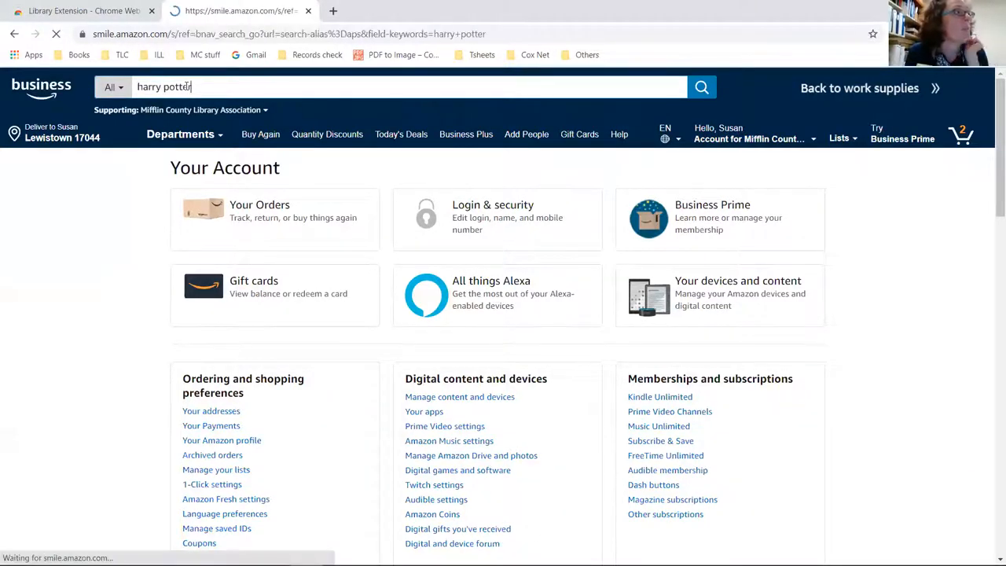
{"action": "left_click", "coordinate": [701, 87]}
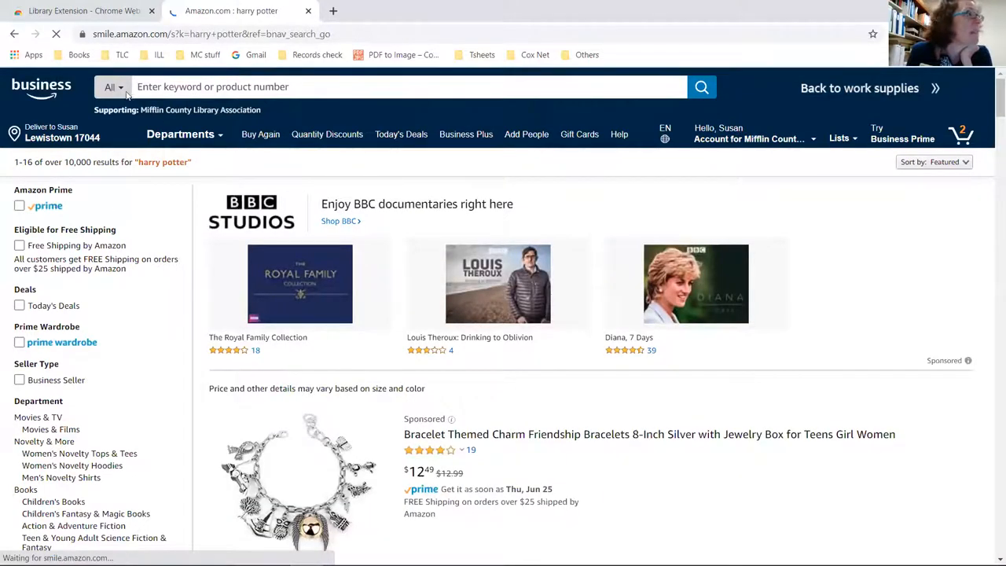
{"action": "left_click", "coordinate": [111, 86]}
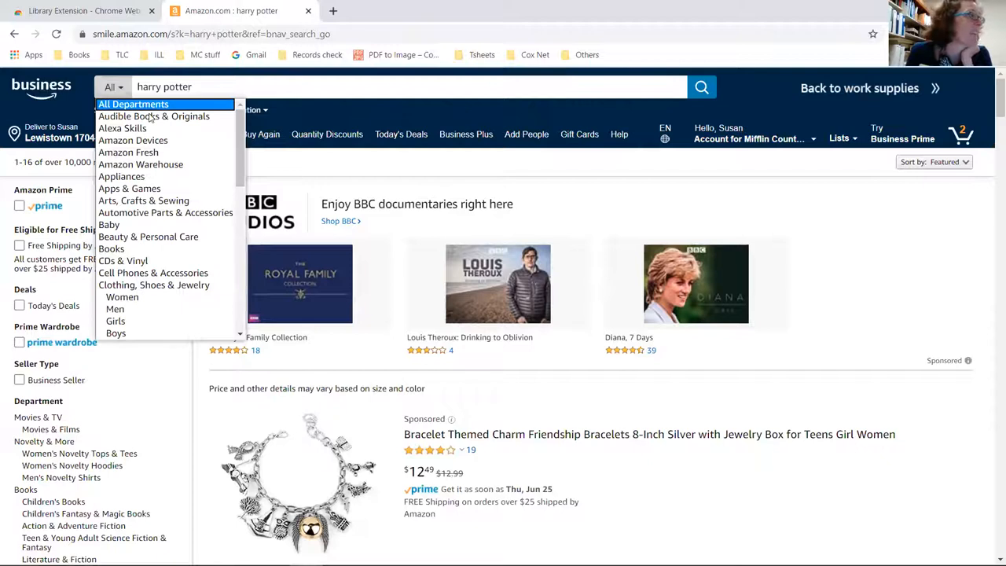
{"action": "mouse_move", "coordinate": [165, 212]}
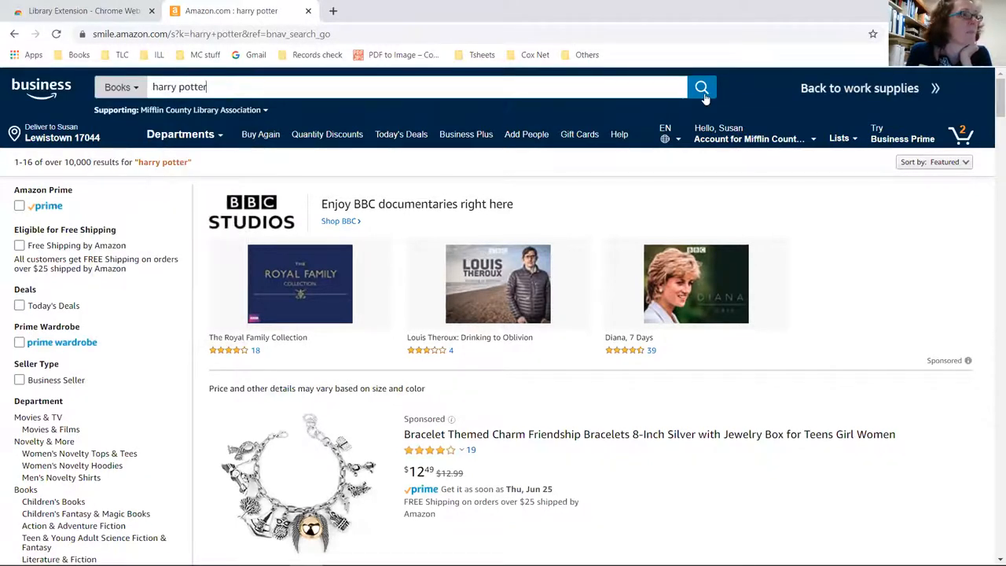
{"action": "left_click", "coordinate": [701, 86]}
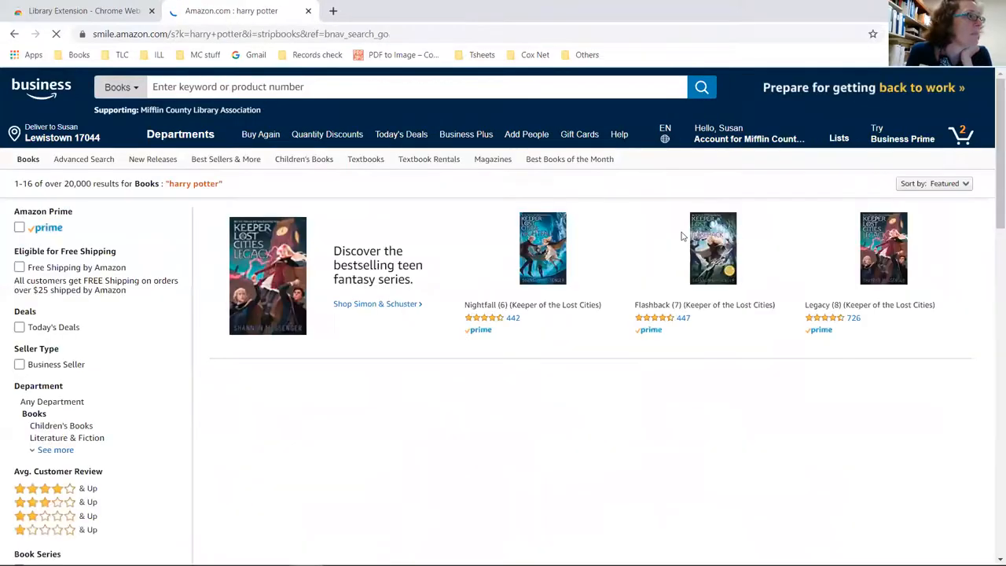
{"action": "scroll", "scroll_direction": "down", "scroll_amount": 3}
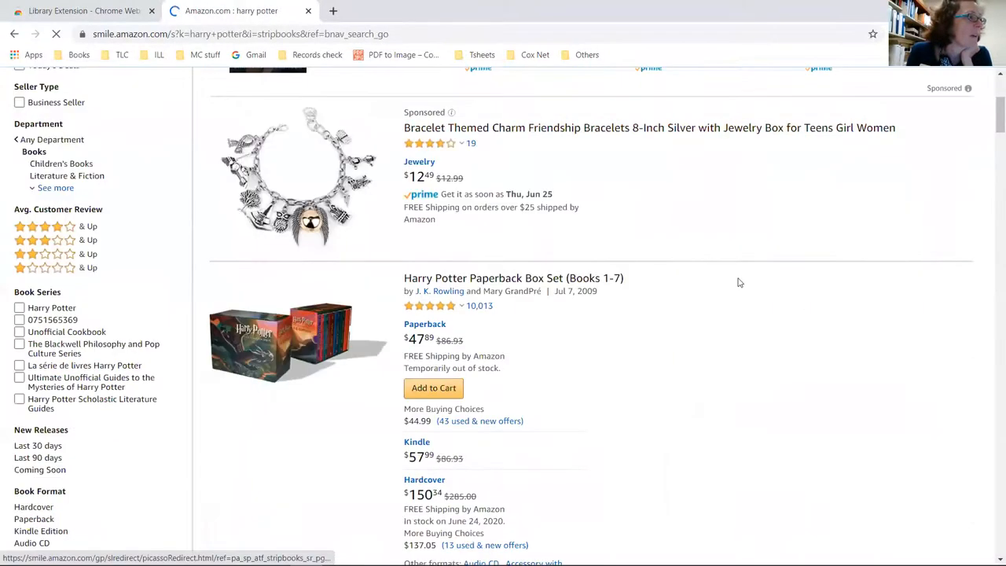
{"action": "scroll", "scroll_direction": "down", "scroll_amount": 3}
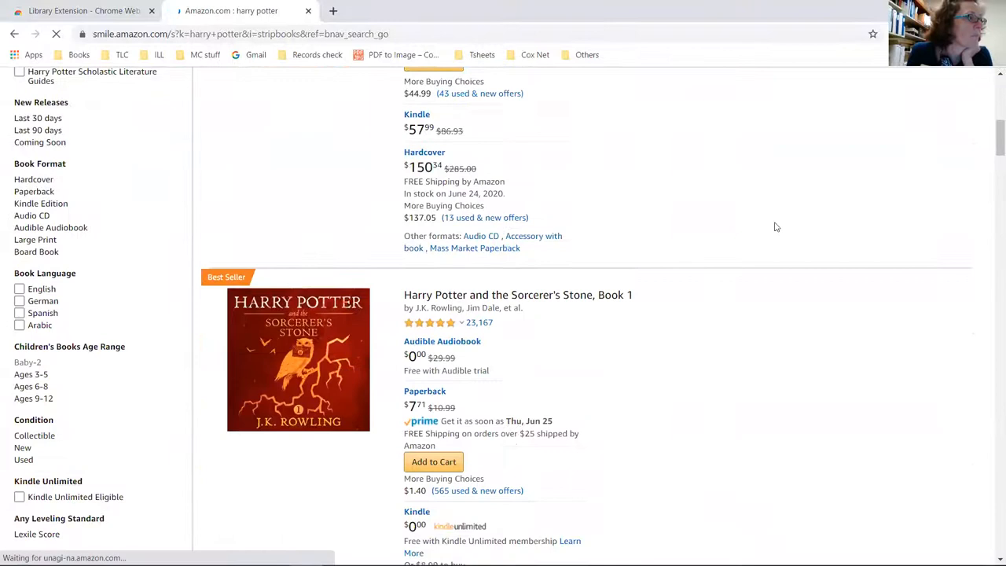
{"action": "scroll", "scroll_direction": "down", "scroll_amount": 3}
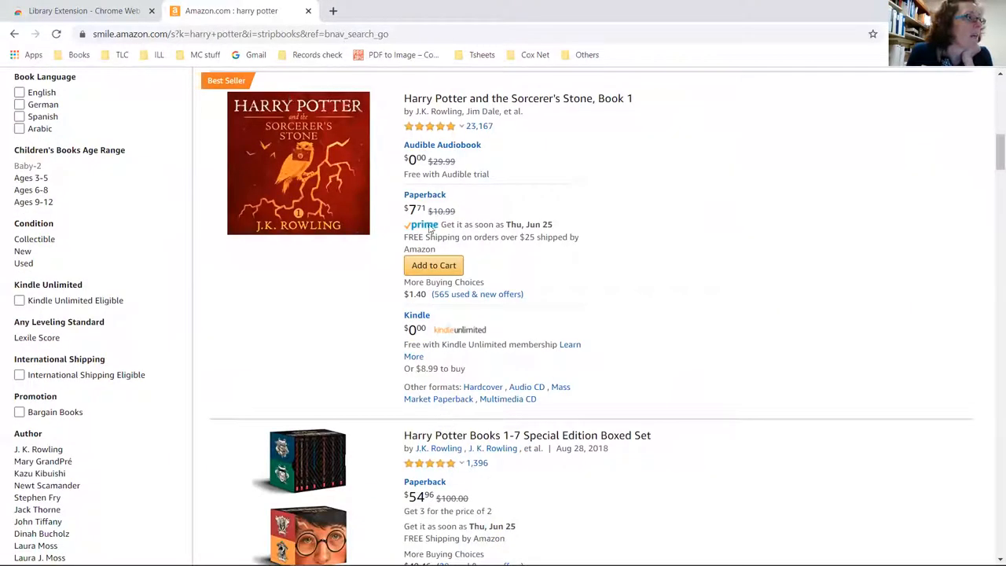
{"action": "left_click", "coordinate": [424, 194]}
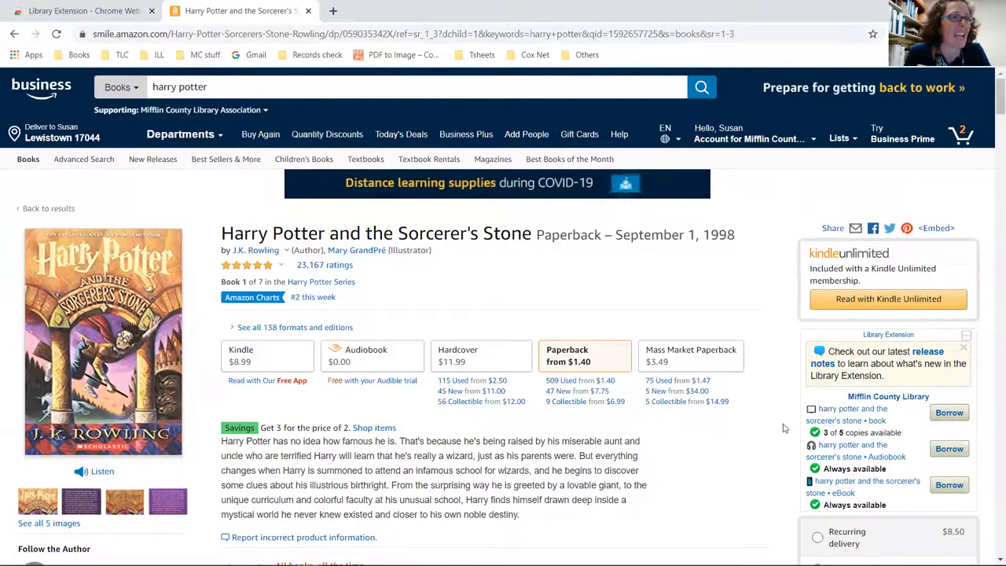
Scroll the Sorcerer's Stone page to view Mifflin County Library's 3 of 5 copies available
{"action": "scroll", "scroll_direction": "down", "scroll_amount": 3}
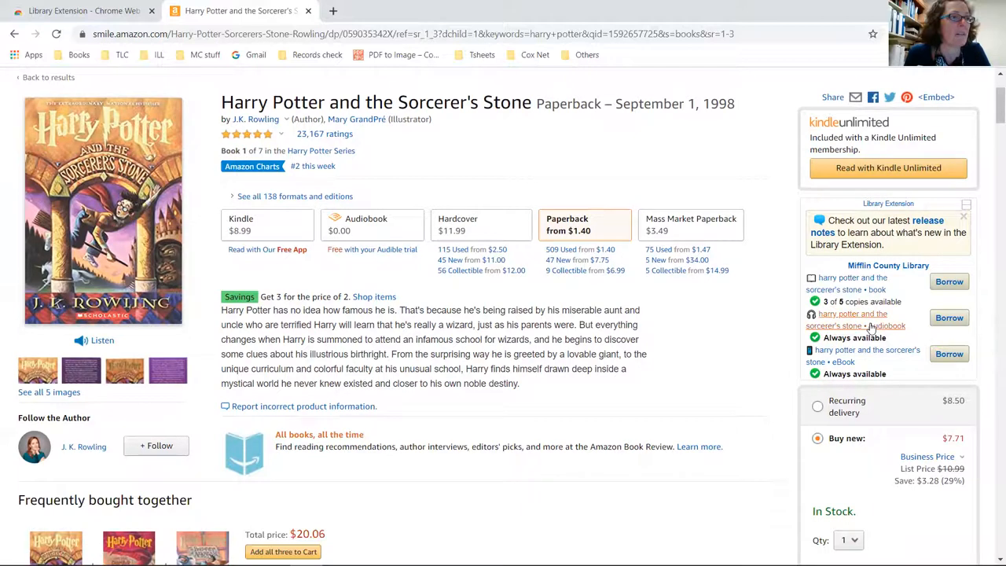
{"action": "mouse_move", "coordinate": [870, 326]}
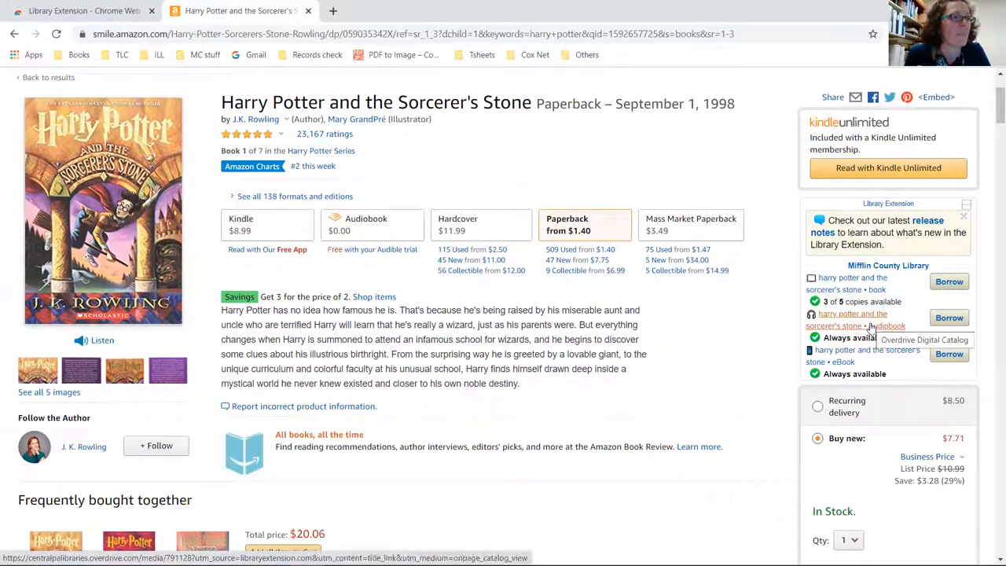